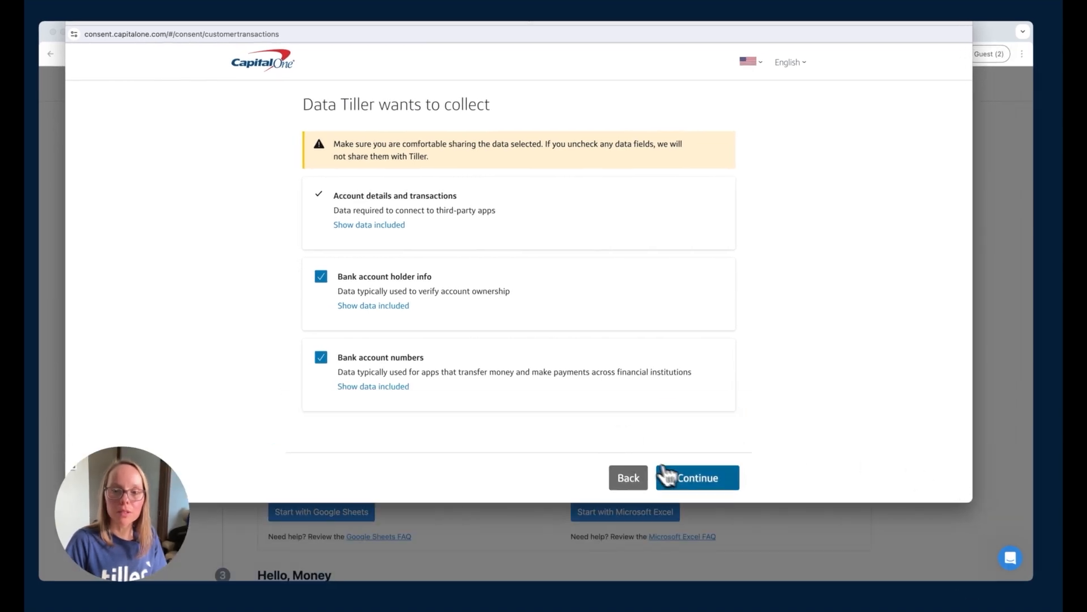
# Step: Authorize Tiller to read the Capital One Mastercard's details, transactions, holder info and account numbers
pyautogui.click(695, 477)
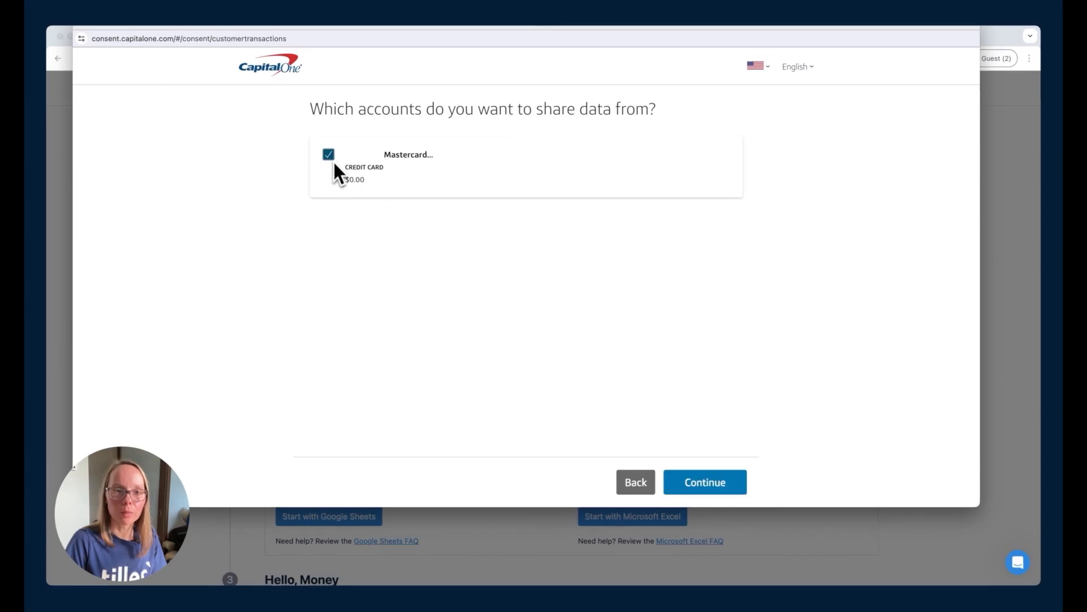
pyautogui.click(705, 482)
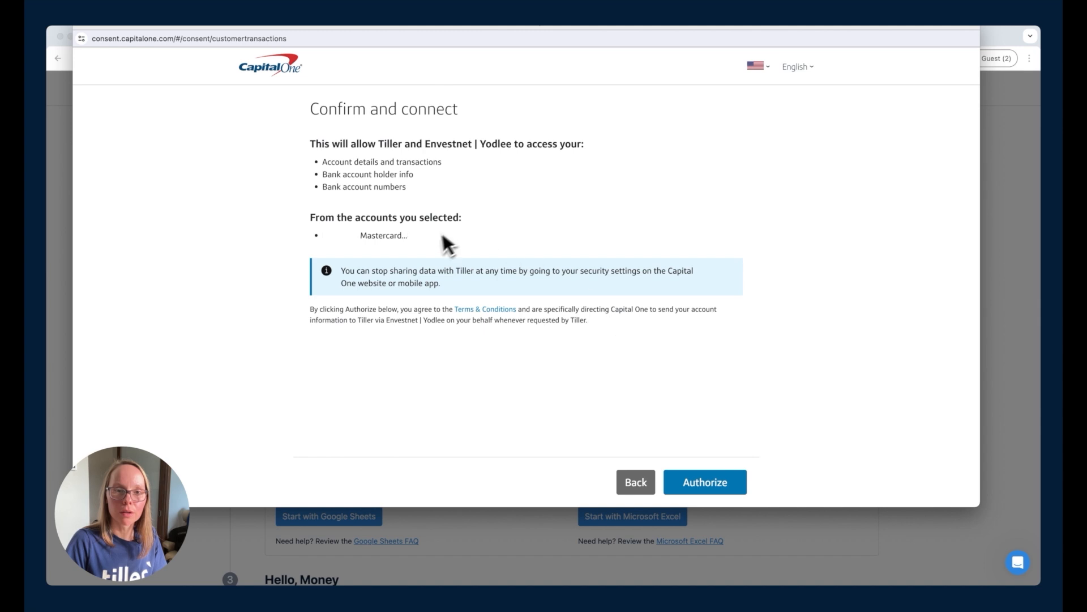
pyautogui.click(705, 482)
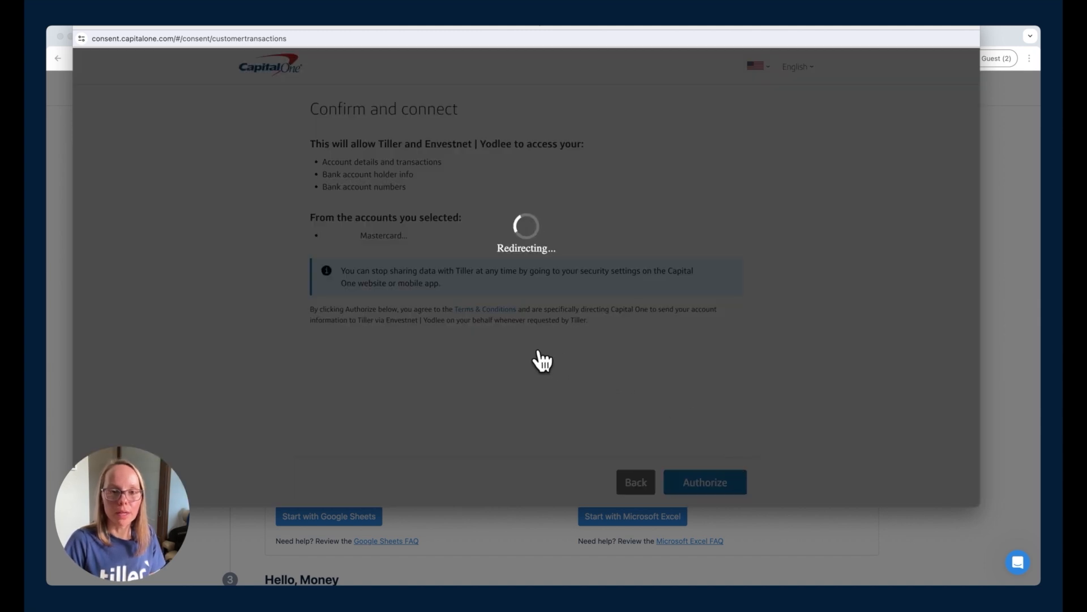
pyautogui.click(705, 482)
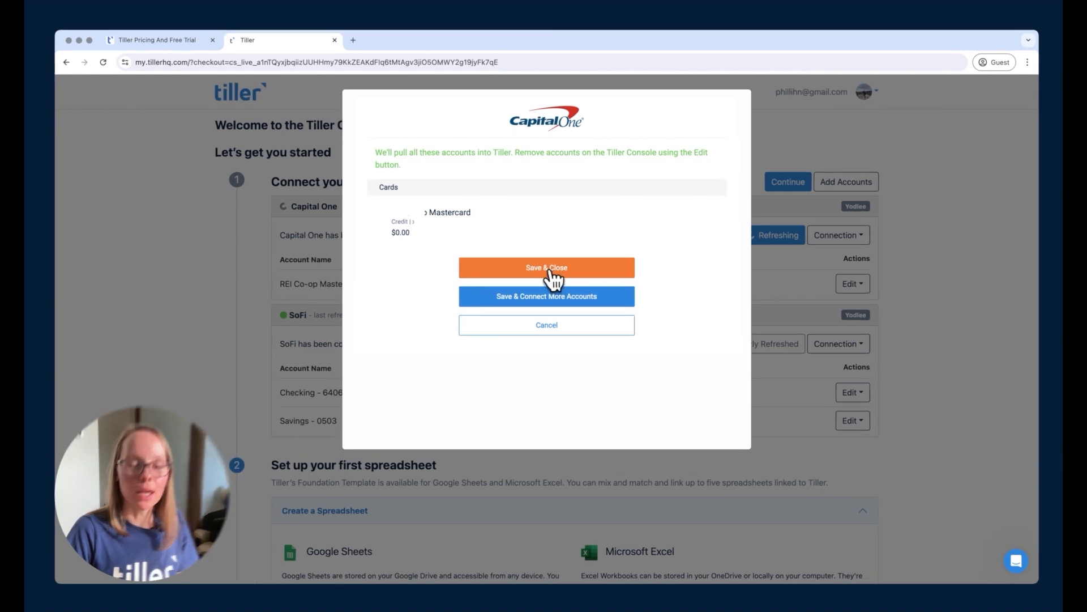
# Step: Save and close the Capital One dialog to add the Mastercard to the Console
pyautogui.click(546, 268)
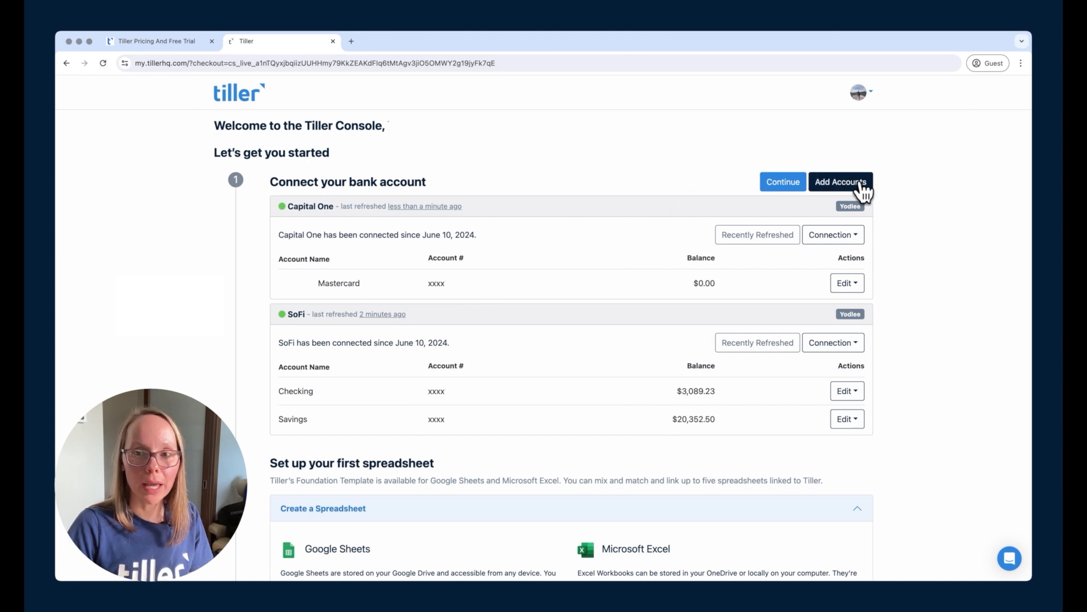
pyautogui.moveTo(917, 235)
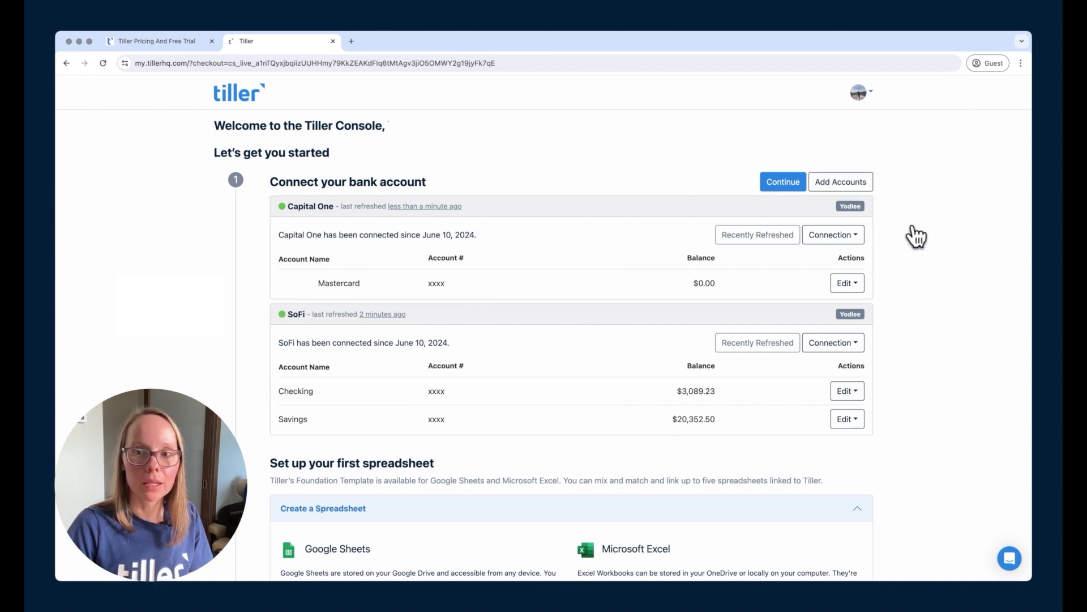
# Step: Check Capital One's connection options, then show the Mastercard's Rename and Remove options
pyautogui.click(833, 235)
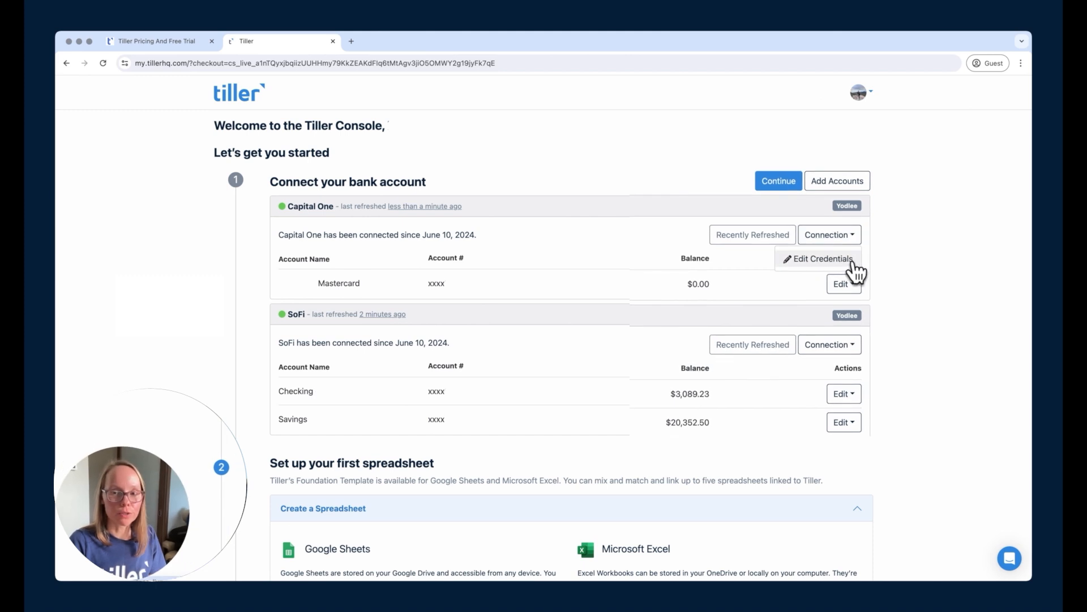
pyautogui.moveTo(898, 274)
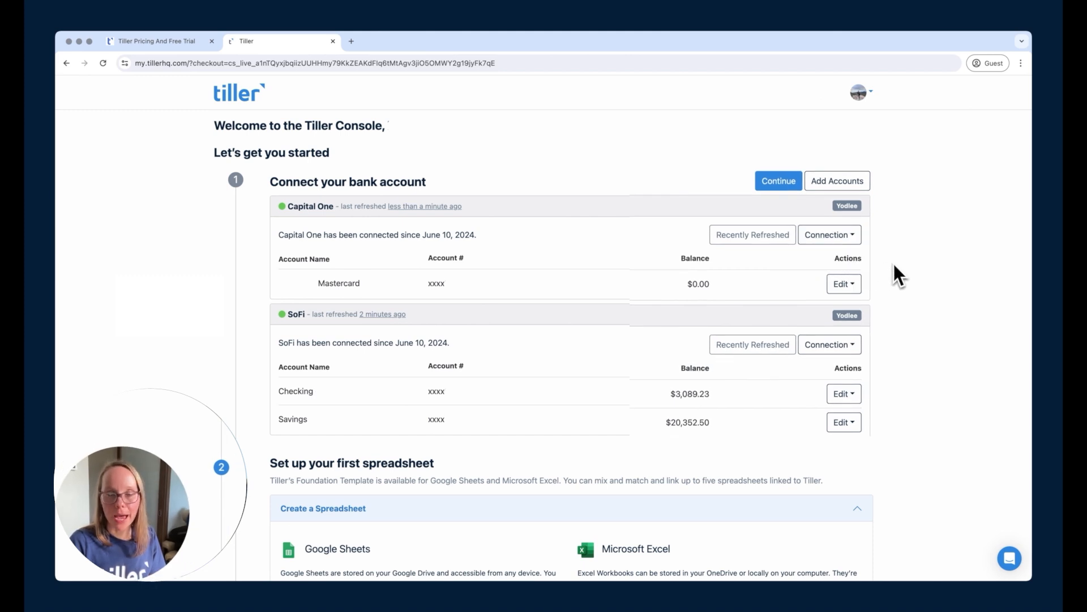
pyautogui.click(842, 283)
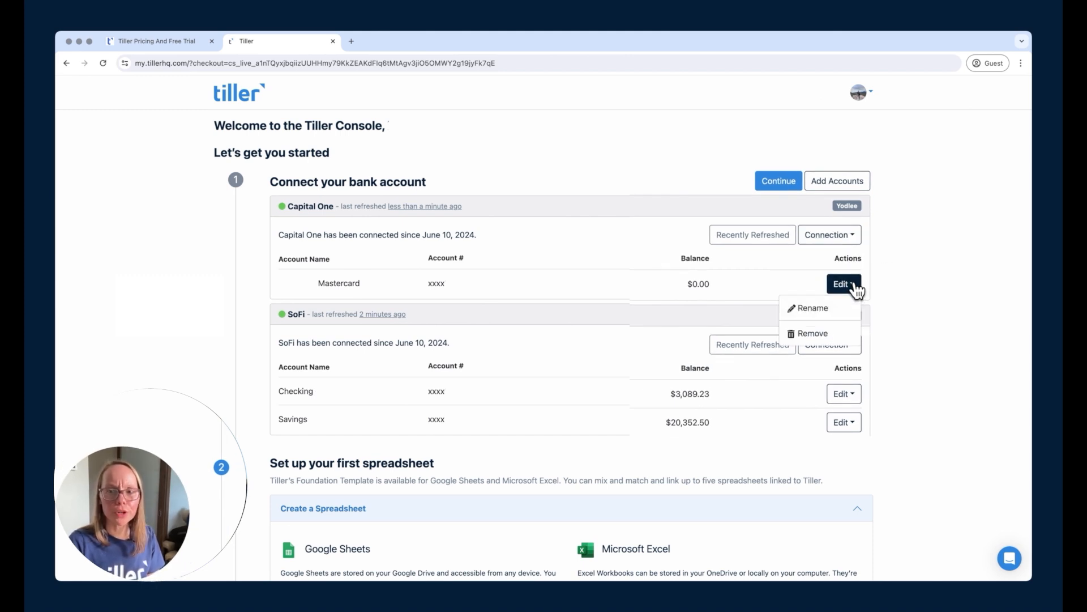
pyautogui.moveTo(809, 308)
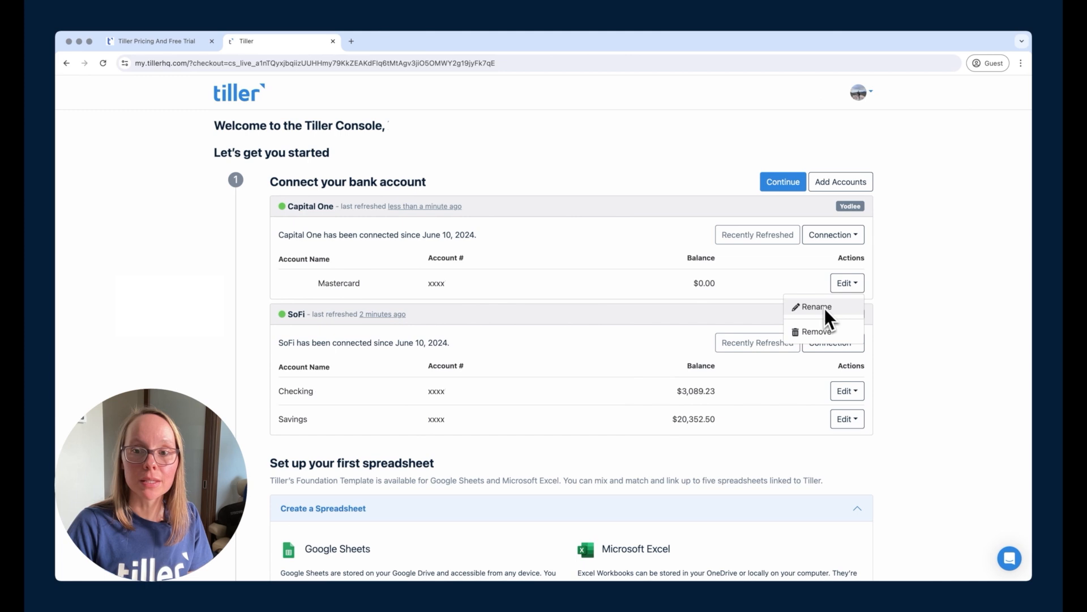
pyautogui.moveTo(897, 295)
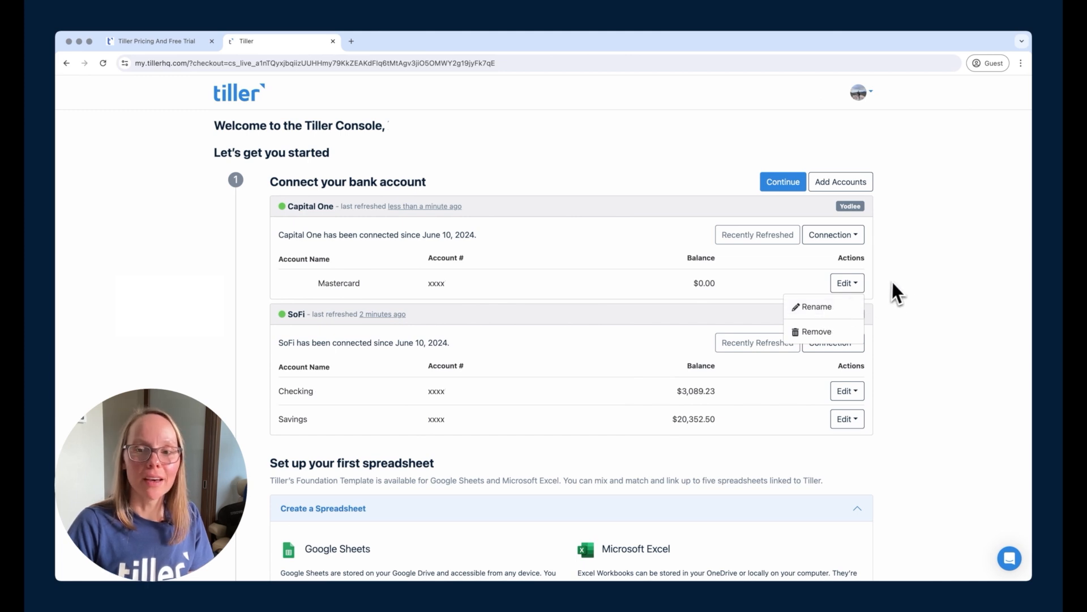